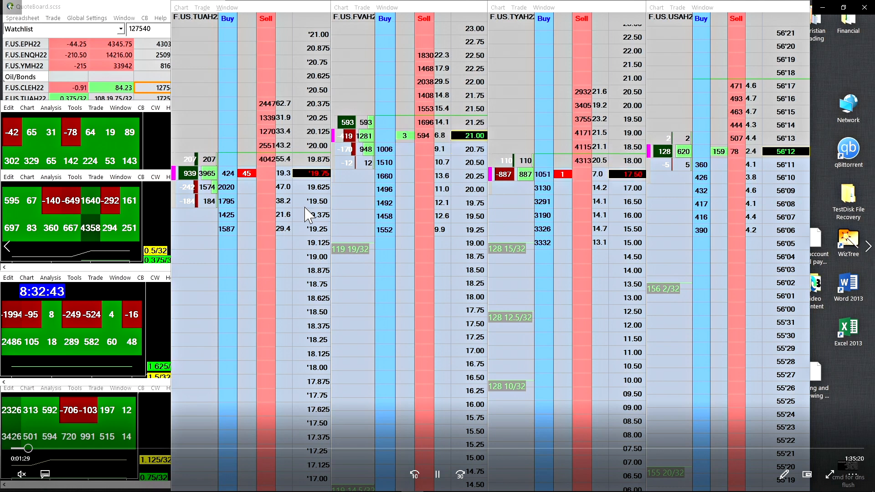
mouse_move(337, 215)
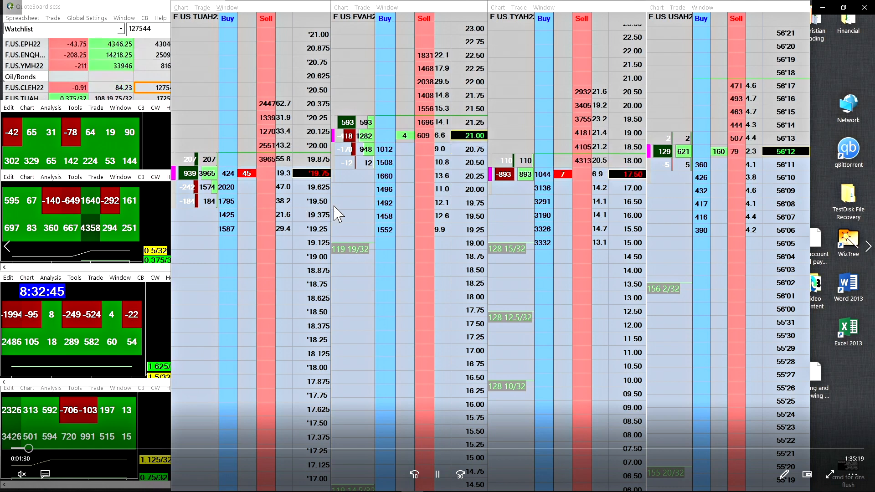
mouse_move(581, 61)
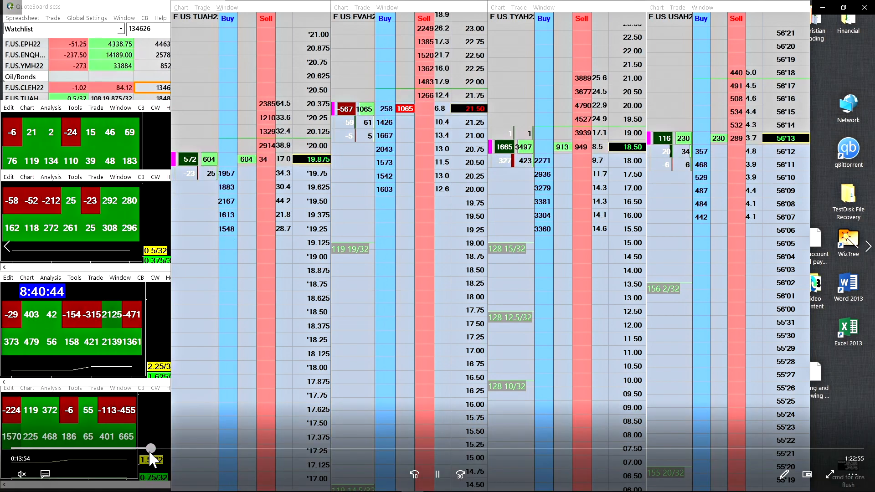
drag(150, 449, 371, 448)
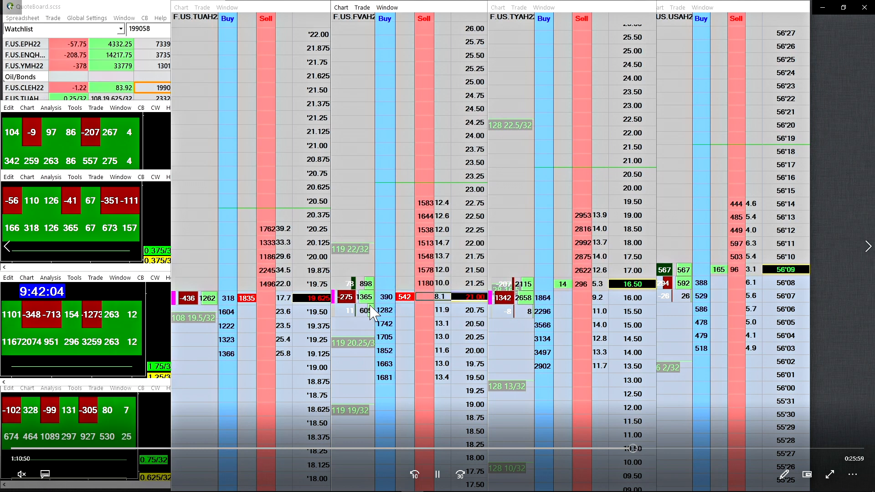
mouse_move(420, 316)
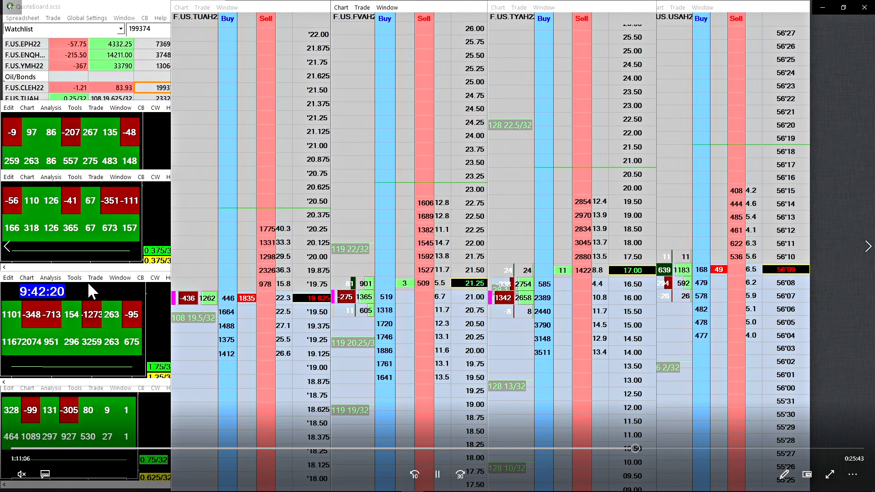
mouse_move(26, 287)
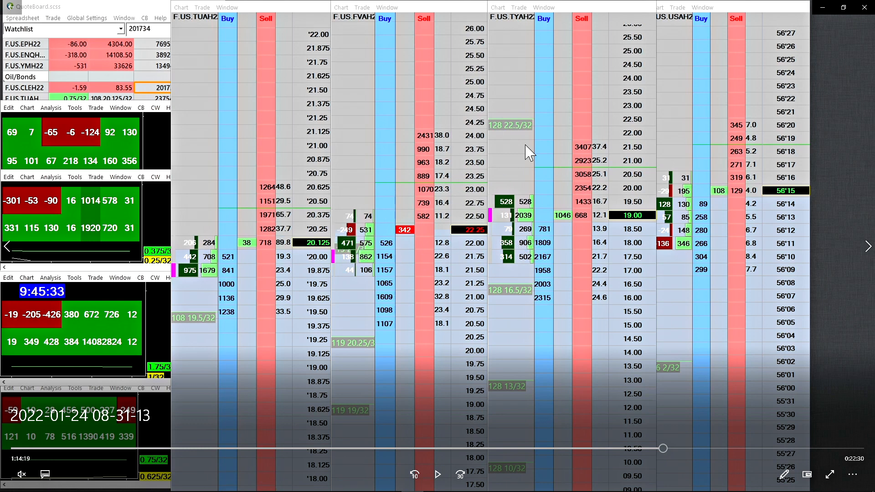
mouse_move(321, 229)
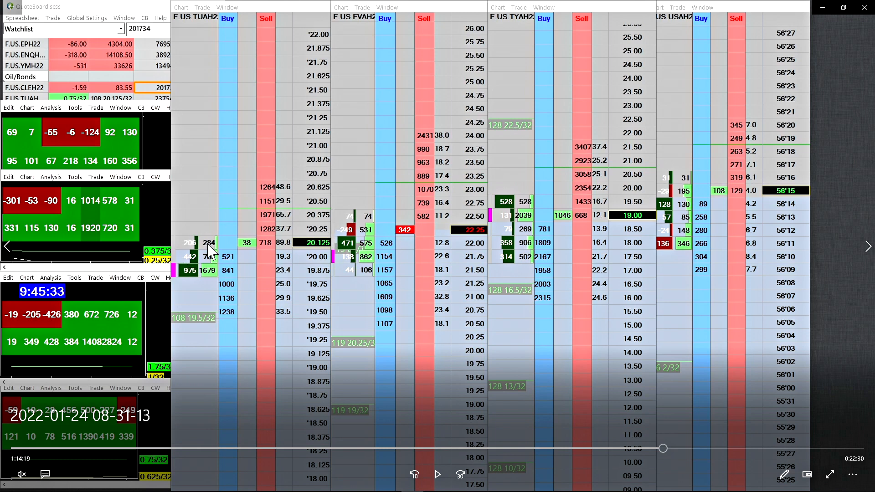
mouse_move(505, 170)
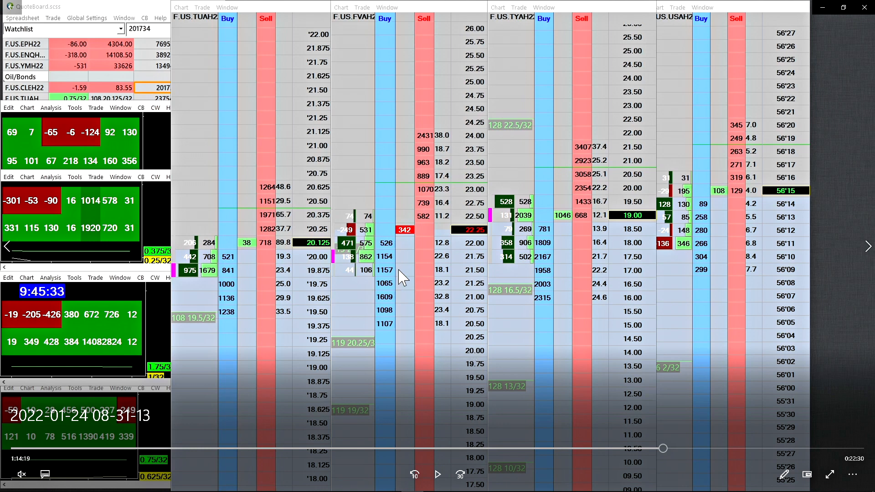
mouse_move(613, 231)
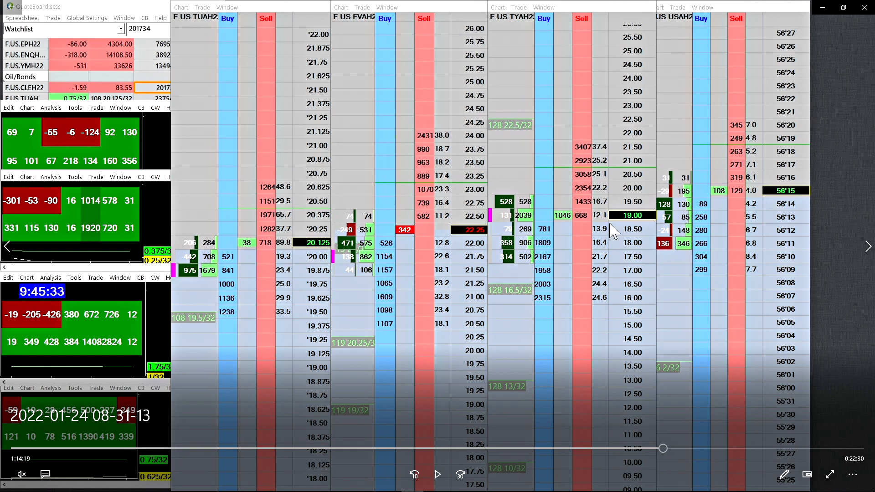
mouse_move(215, 288)
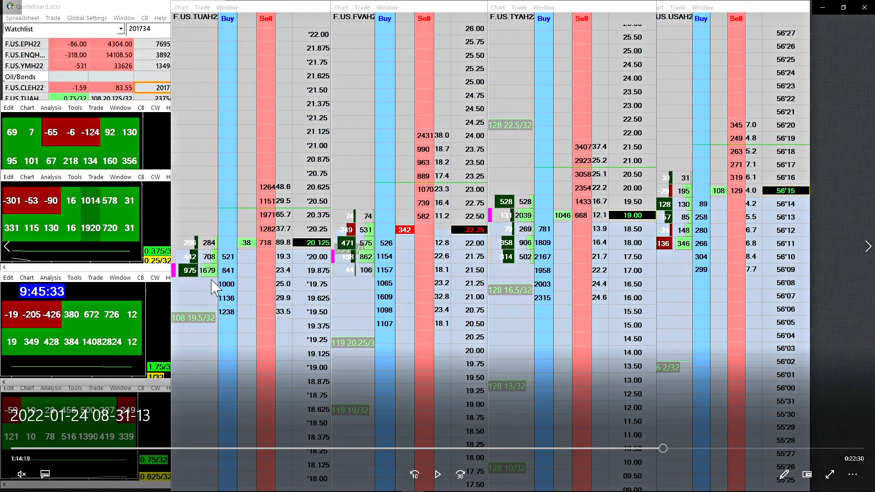
mouse_move(214, 286)
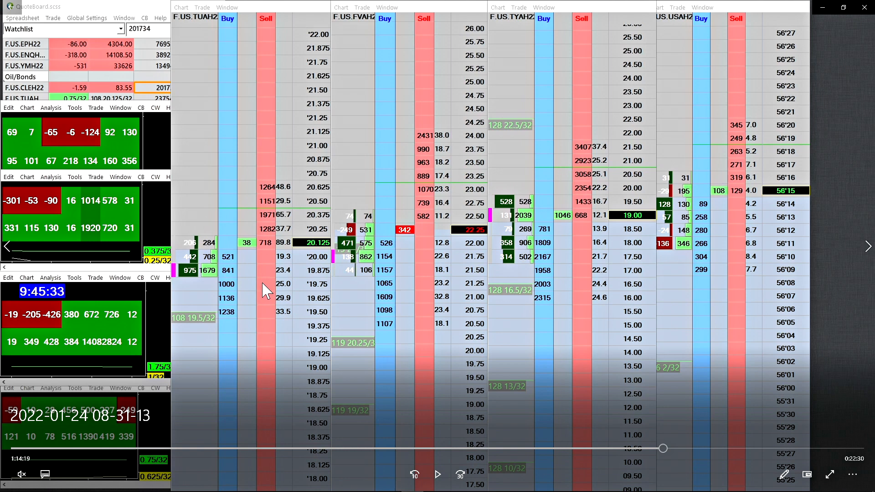
mouse_move(720, 234)
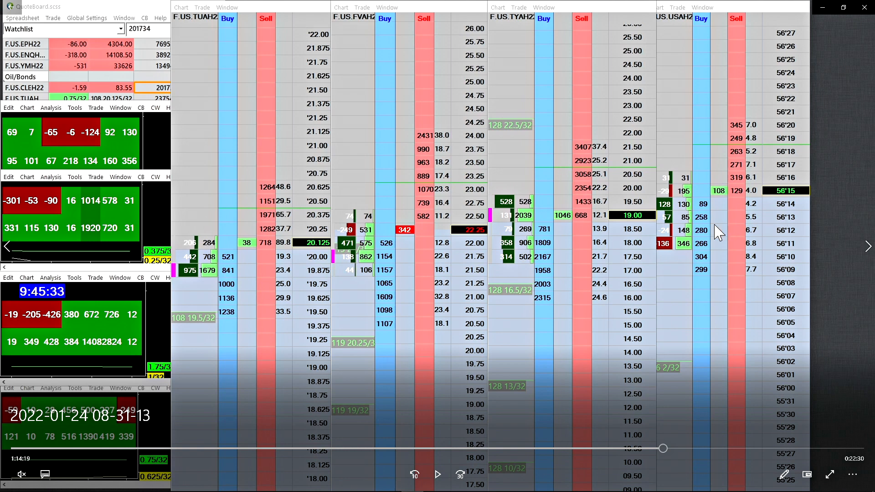
mouse_move(483, 286)
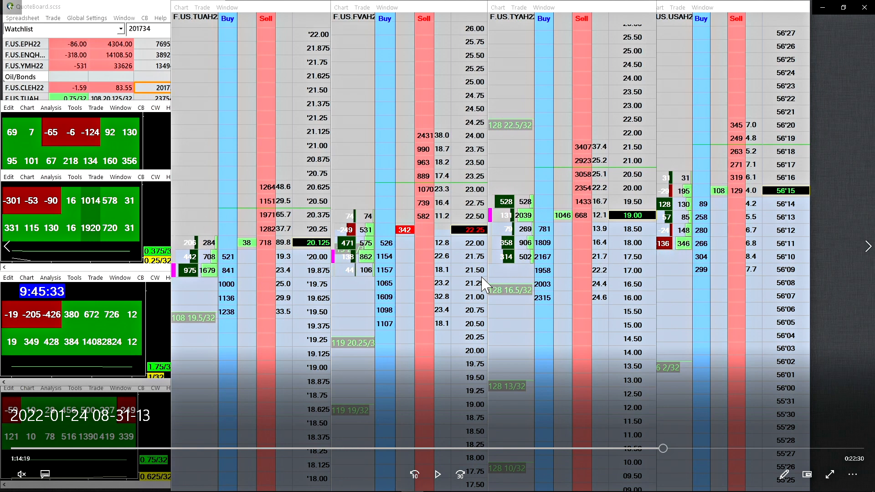
mouse_move(600, 263)
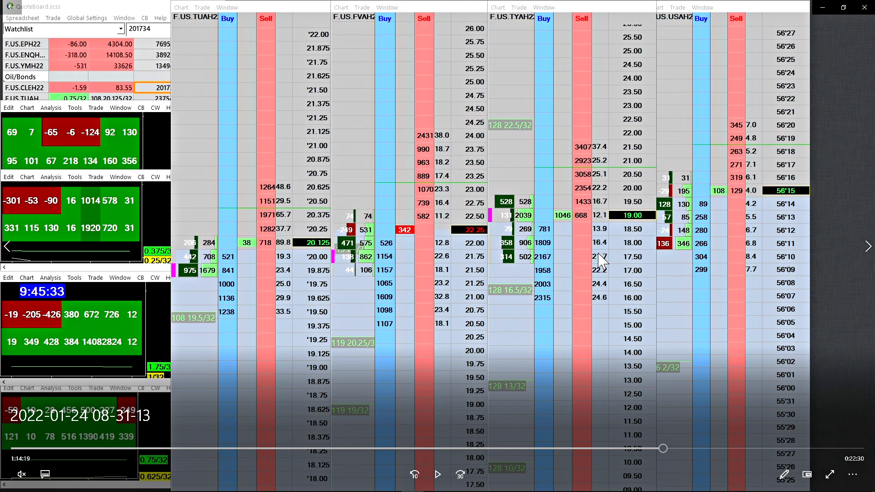
mouse_move(210, 483)
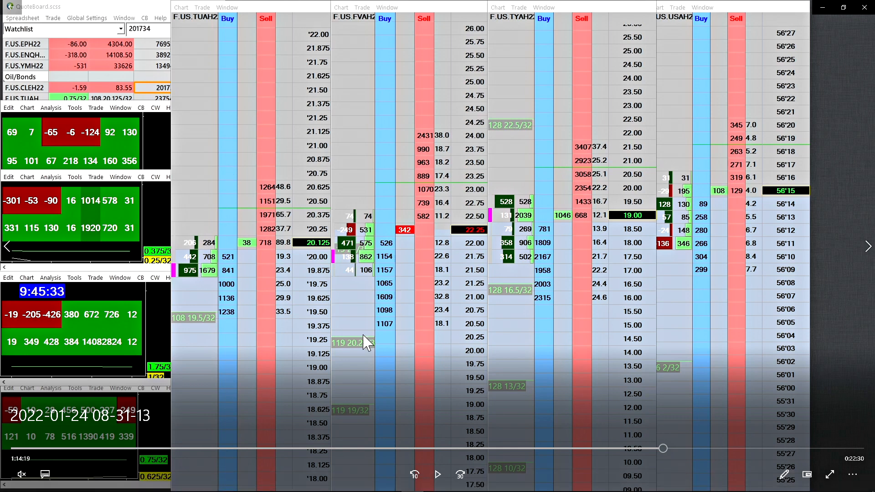
mouse_move(332, 337)
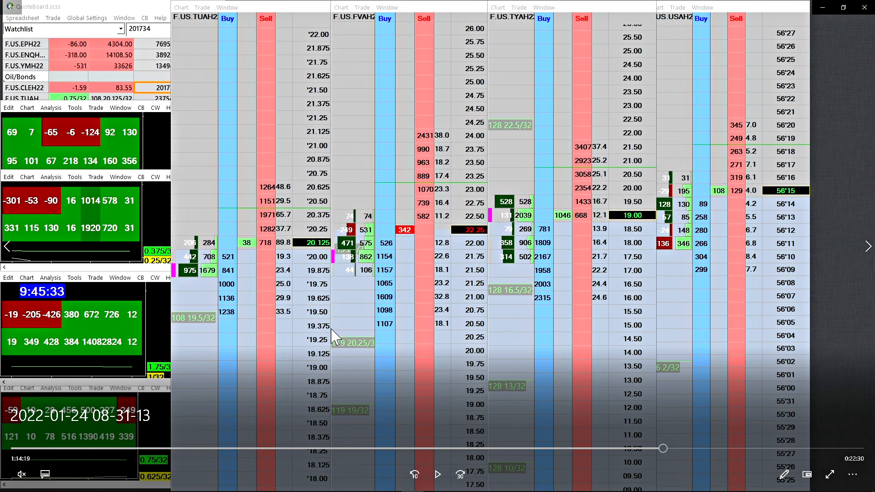
mouse_move(427, 254)
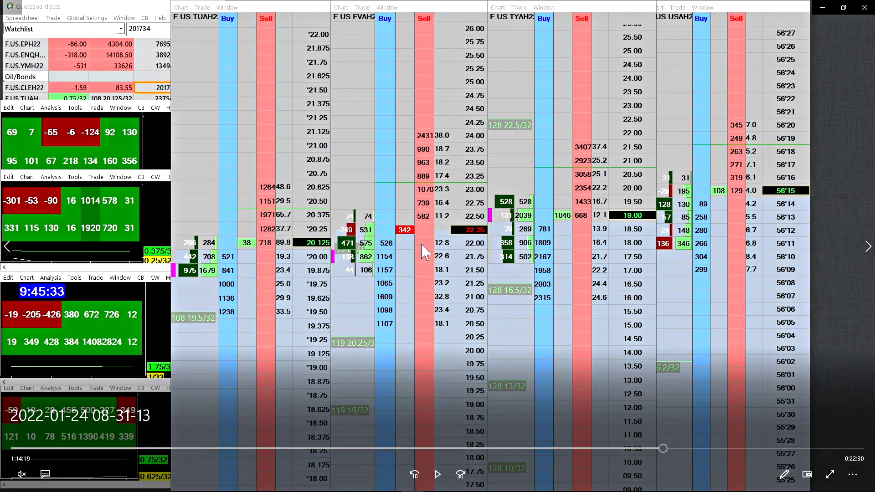
mouse_move(413, 260)
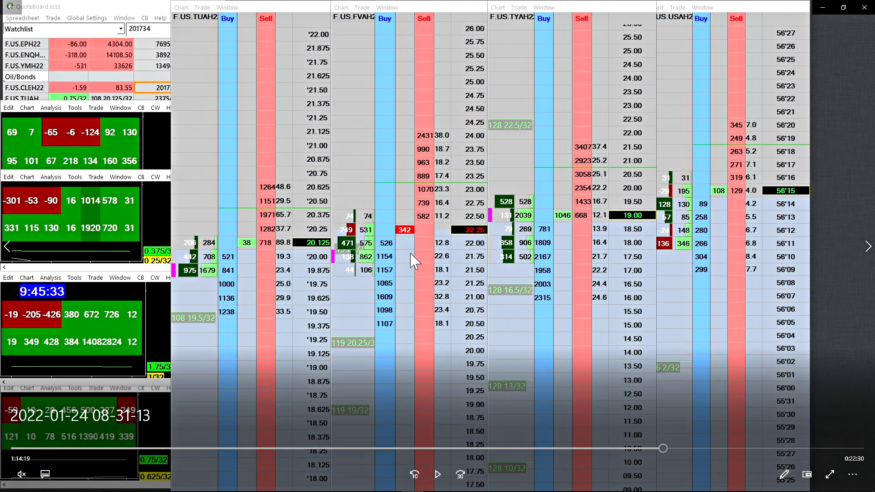
mouse_move(411, 254)
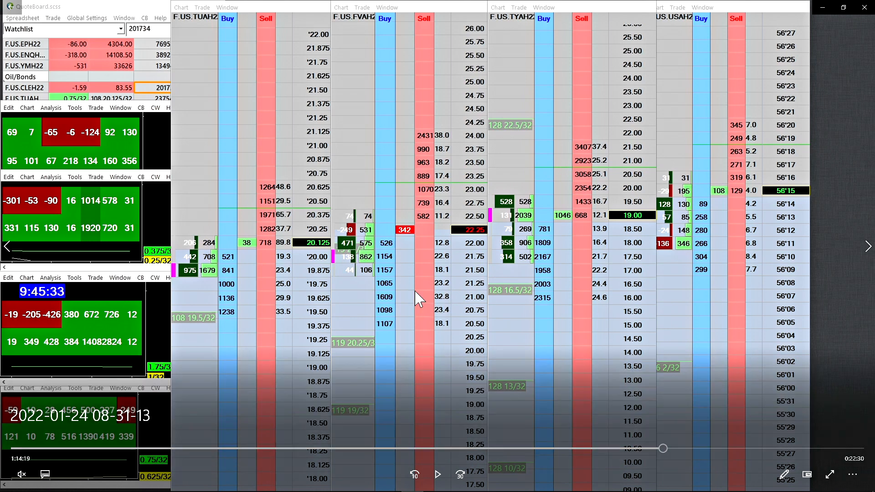
mouse_move(388, 326)
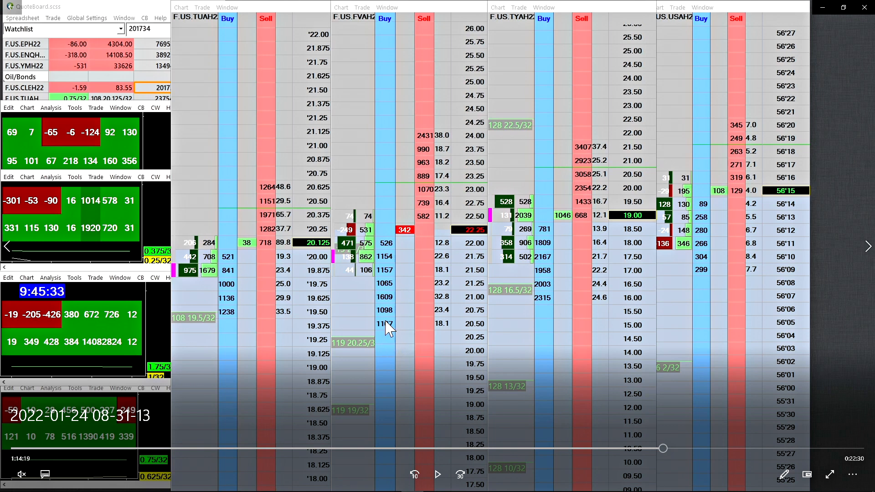
mouse_move(452, 274)
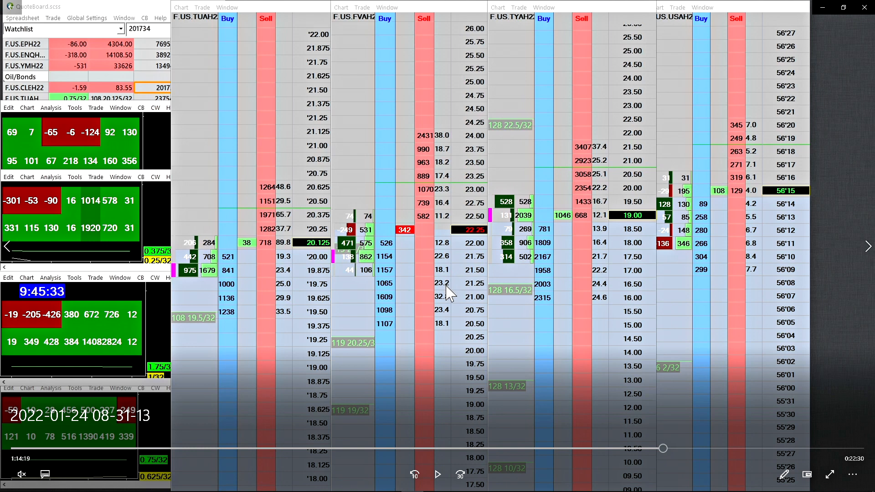
mouse_move(457, 276)
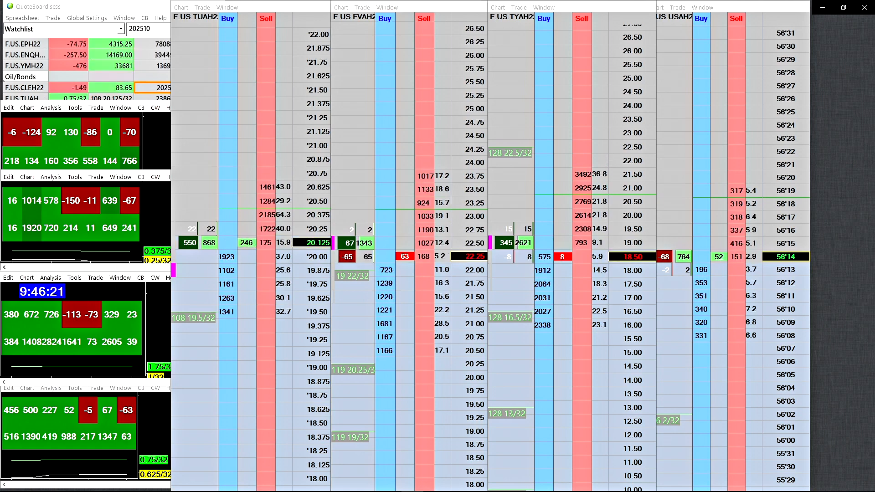
click(362, 7)
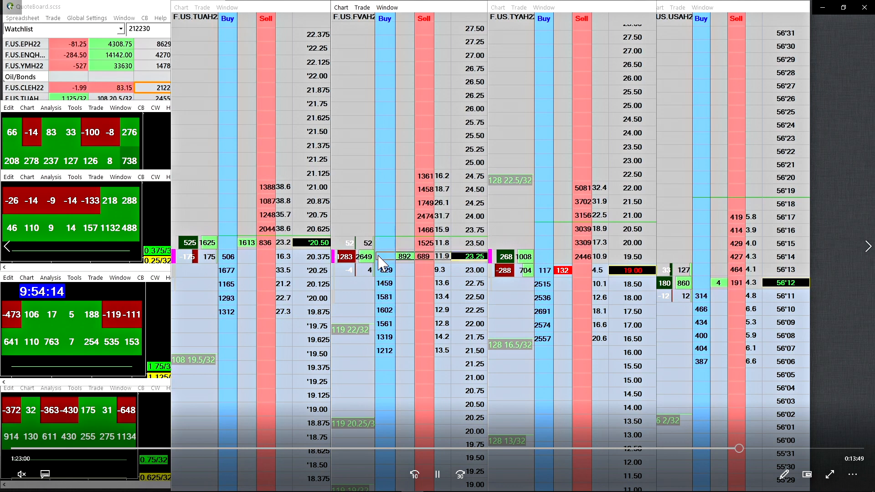
mouse_move(410, 239)
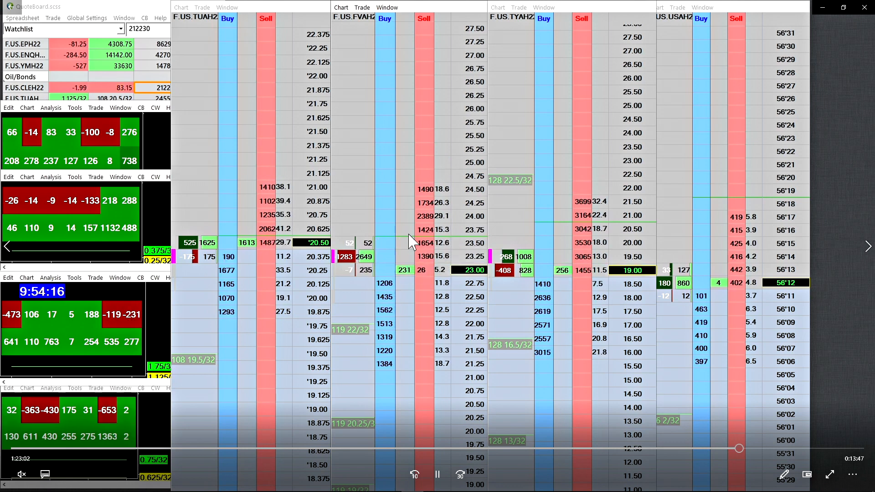